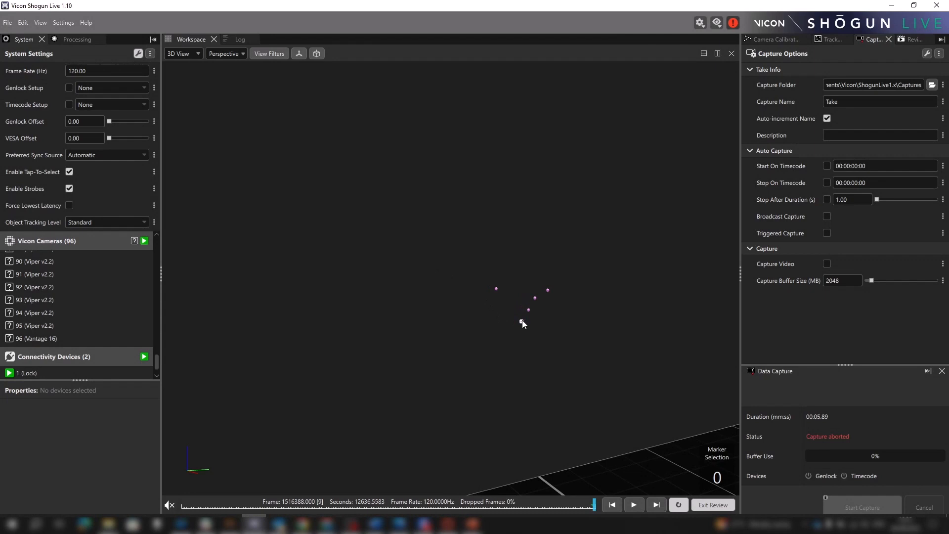
# Select the five unlabeled markers and create the prop rigidObject1 from them.
pyautogui.click(450, 278)
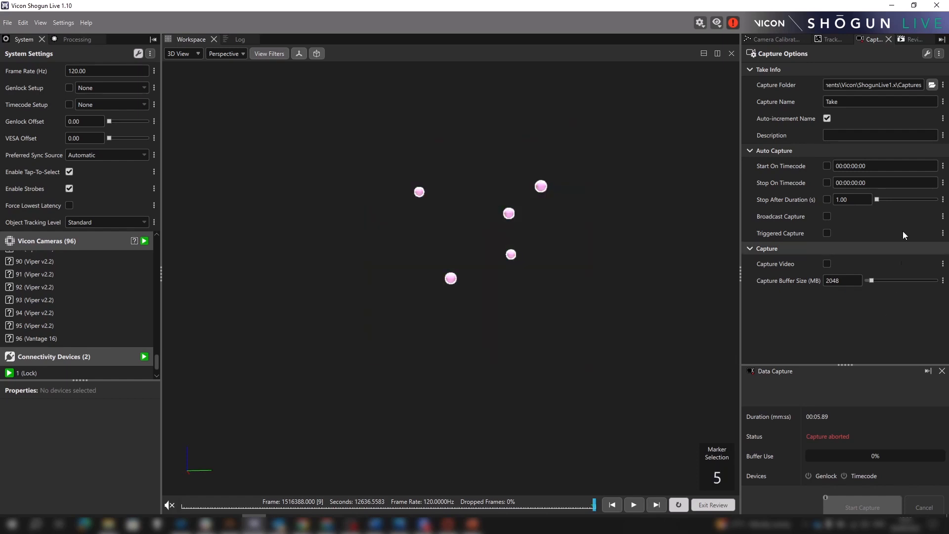
pyautogui.click(832, 39)
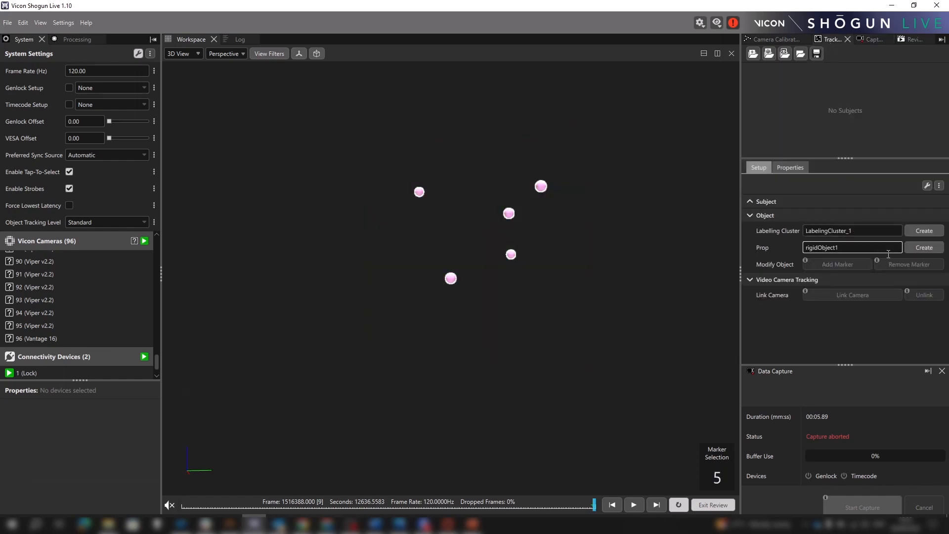
pyautogui.click(924, 247)
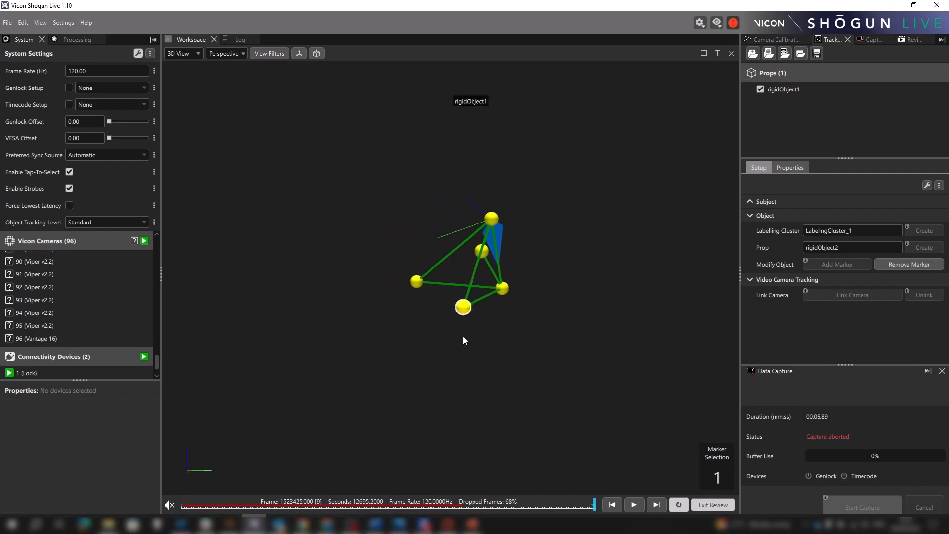
# Bring up the Object Manipulator on rigidObject1 with the M shortcut.
pyautogui.press('m')
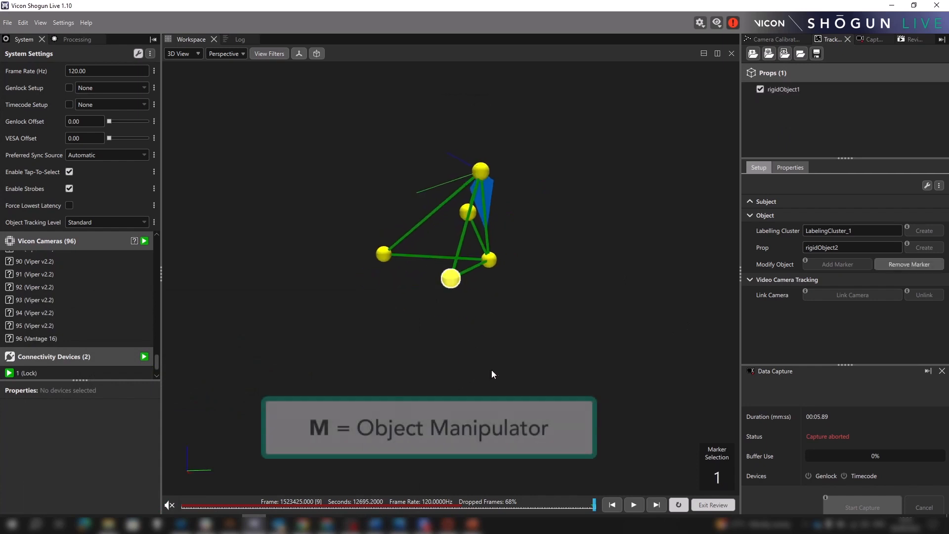
pyautogui.press('m')
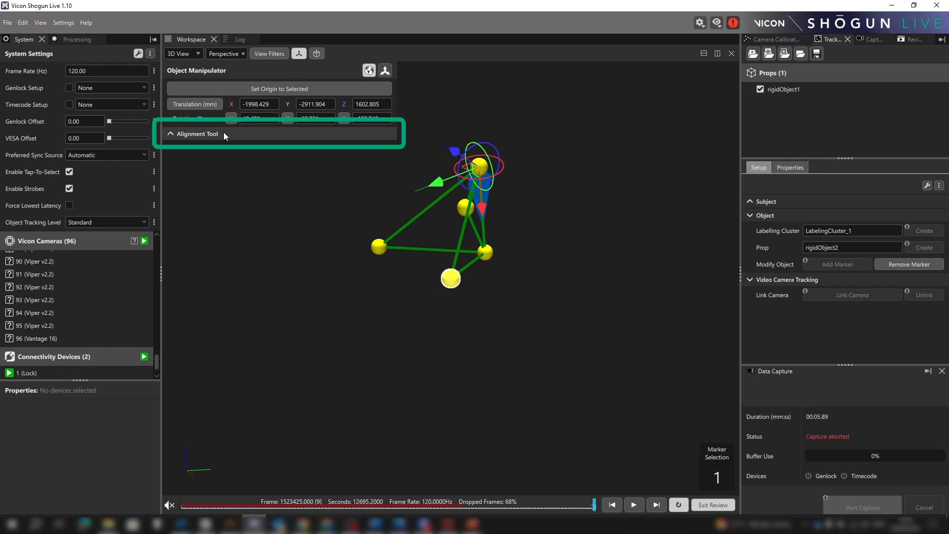
# Expand the Object Manipulator's Alignment Tool to show its Axis, Type and Target columns.
pyautogui.click(196, 134)
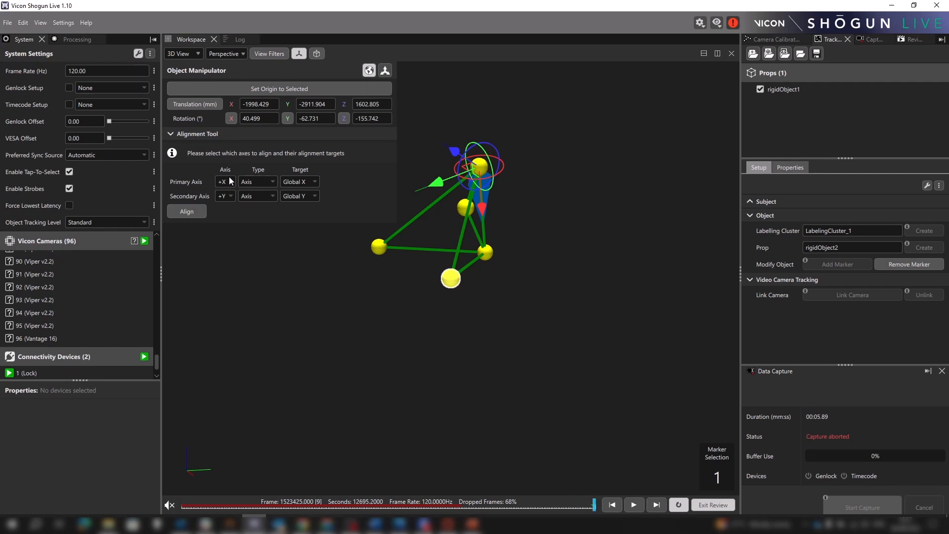
pyautogui.moveTo(225, 181)
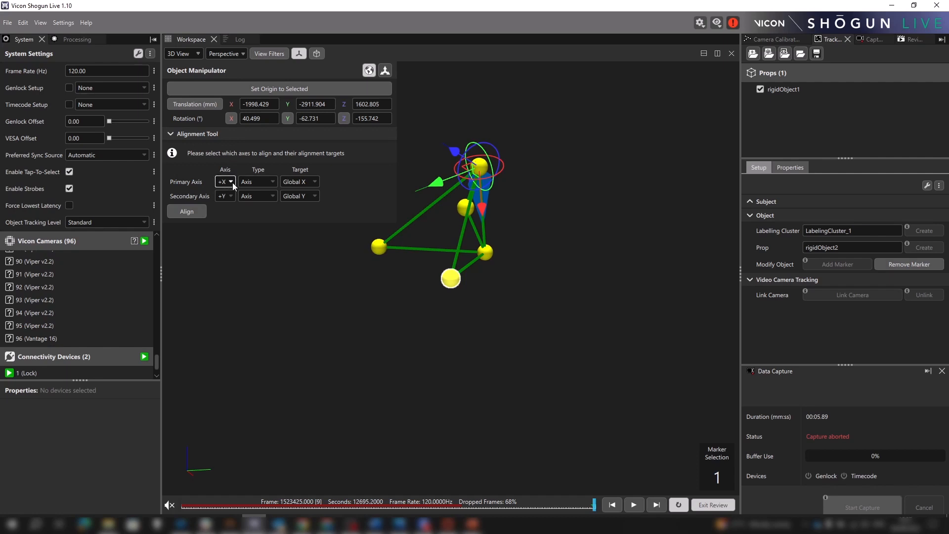
pyautogui.moveTo(258, 181)
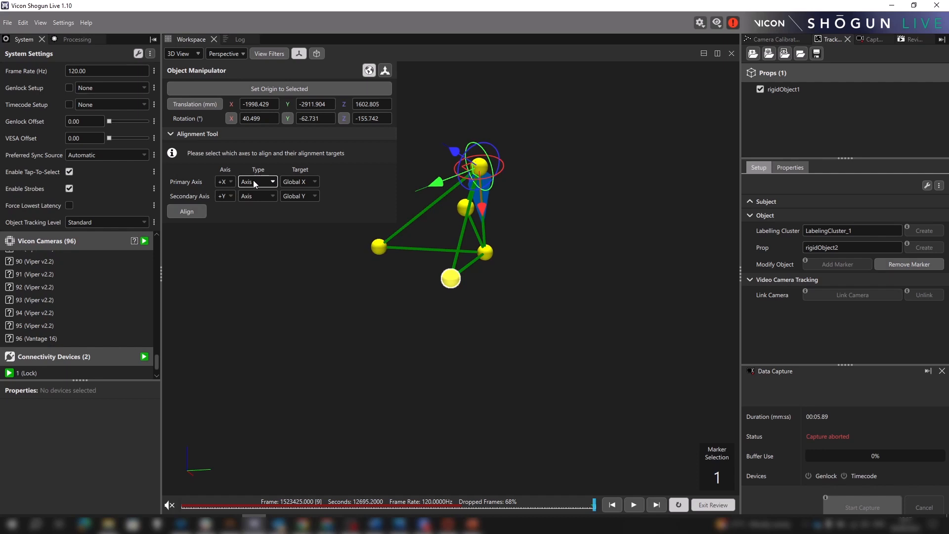
pyautogui.moveTo(265, 183)
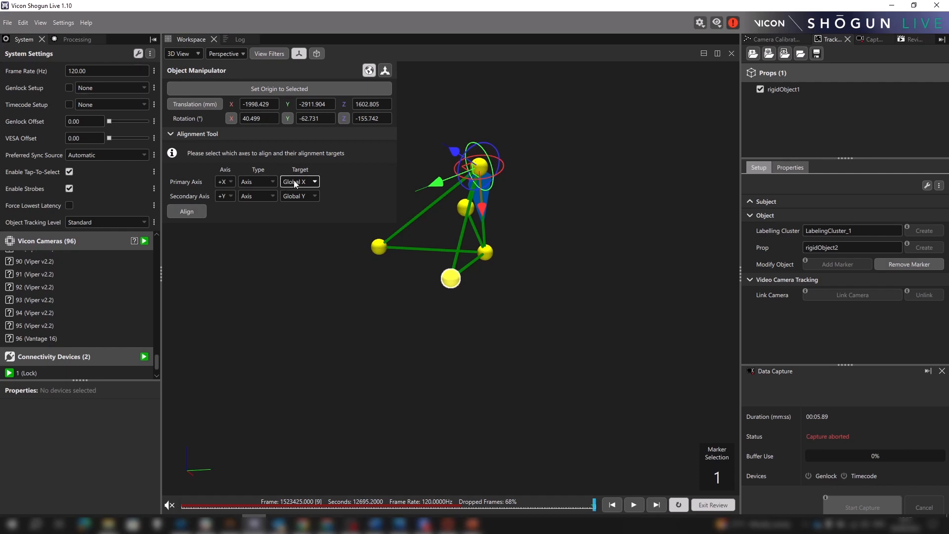
pyautogui.moveTo(343, 202)
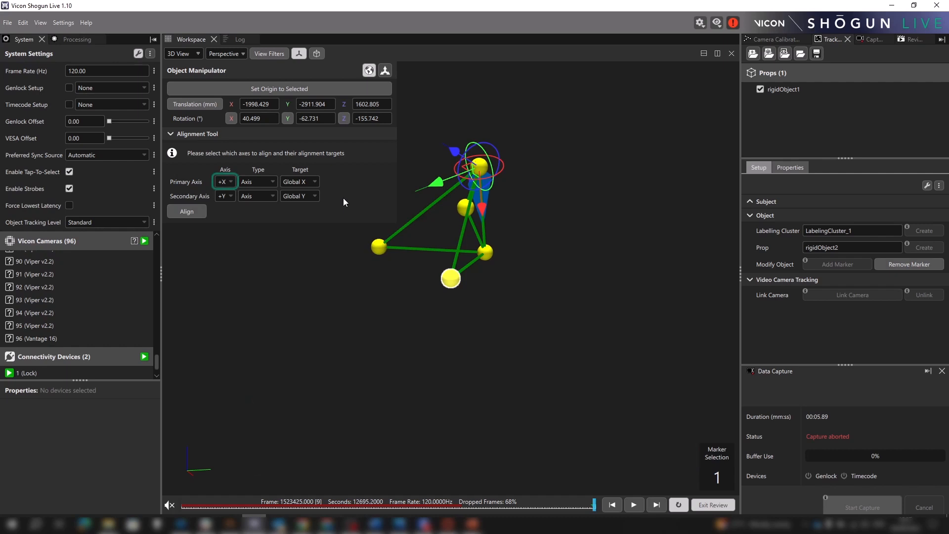
# Set the primary axis target to Global Y, matching the secondary target.
pyautogui.click(257, 181)
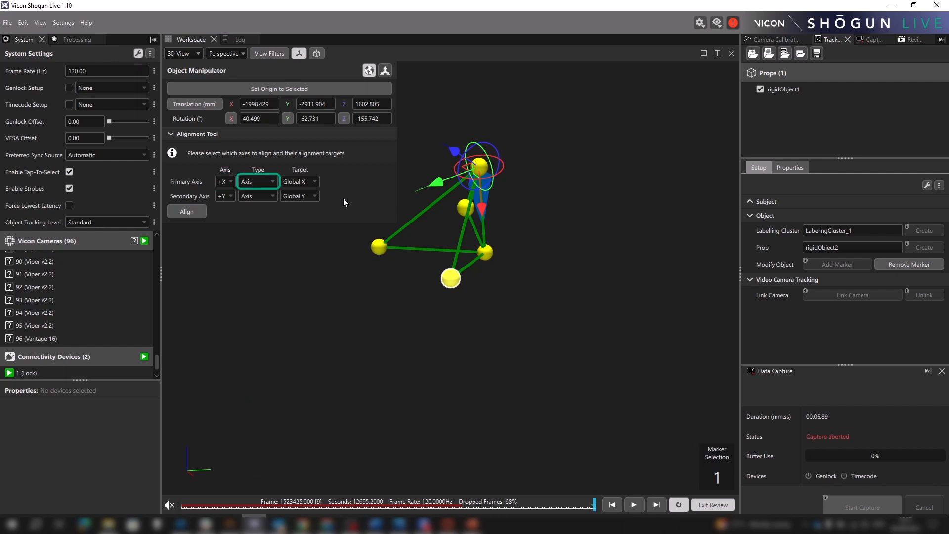
pyautogui.click(299, 180)
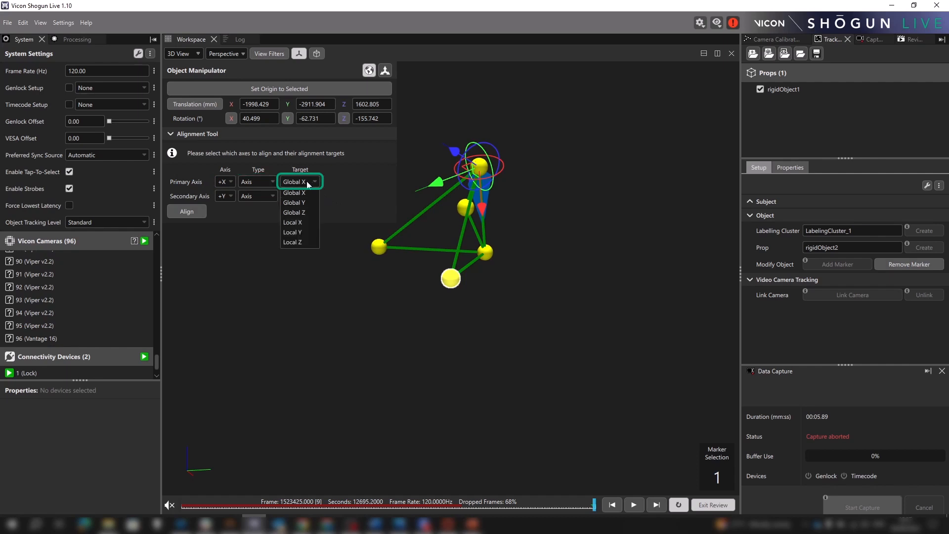
pyautogui.click(294, 203)
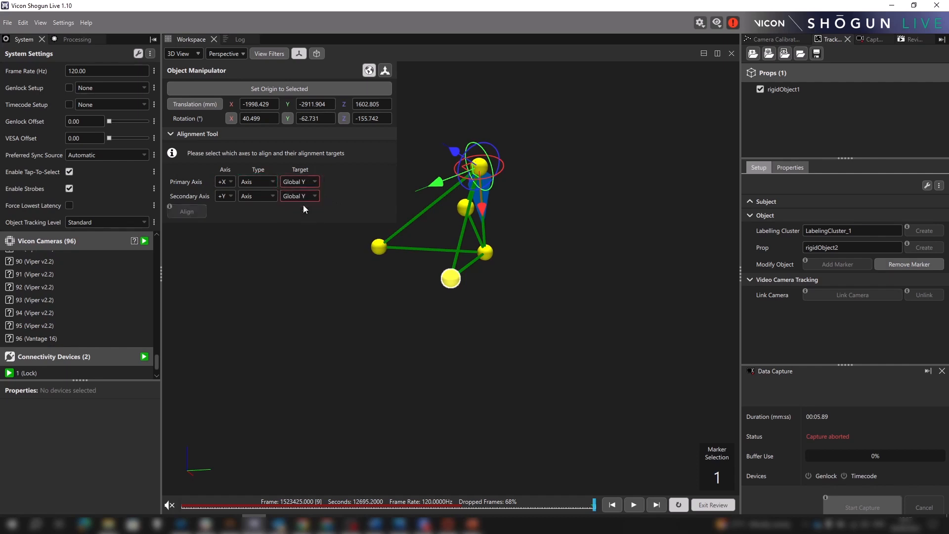
pyautogui.click(299, 196)
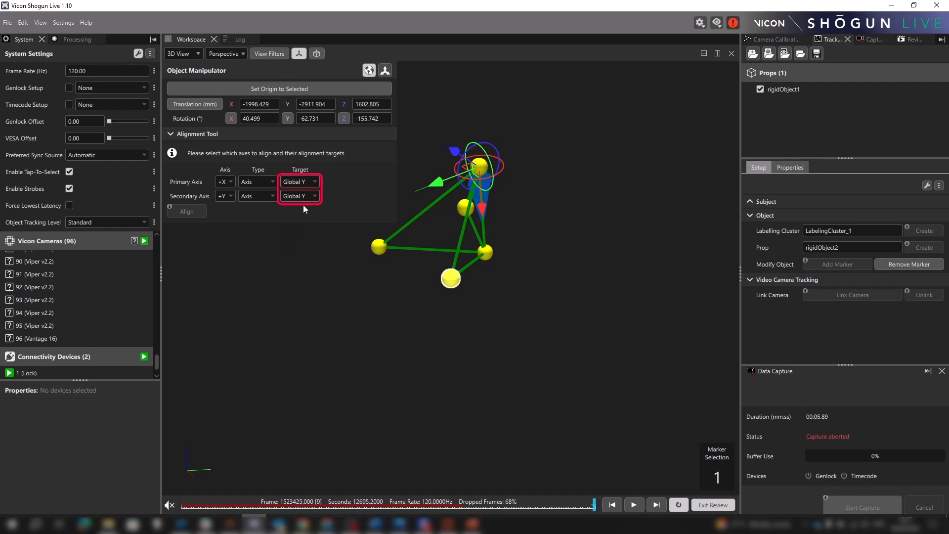
pyautogui.click(299, 196)
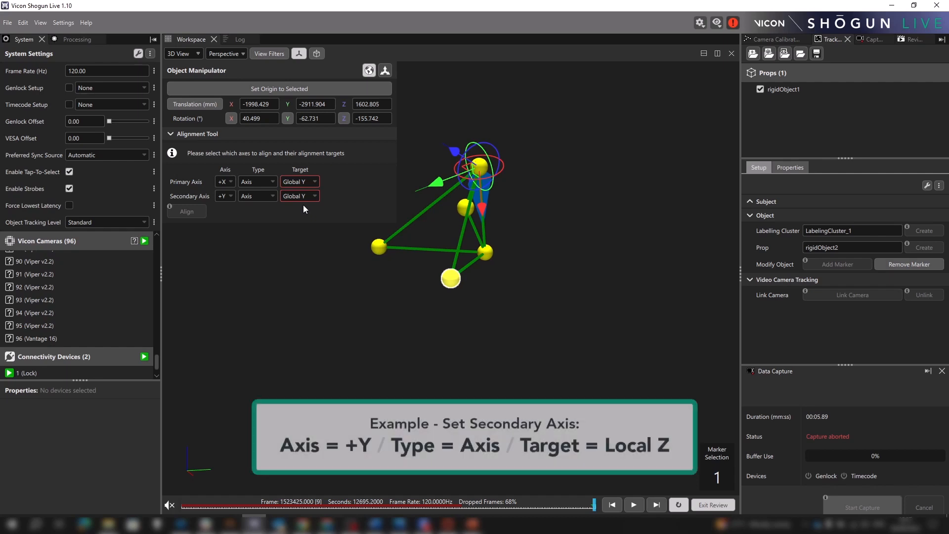
# Target the secondary axis at Local Z and align rigidObject1 to rotation 0, 21.4, 90.
pyautogui.click(299, 195)
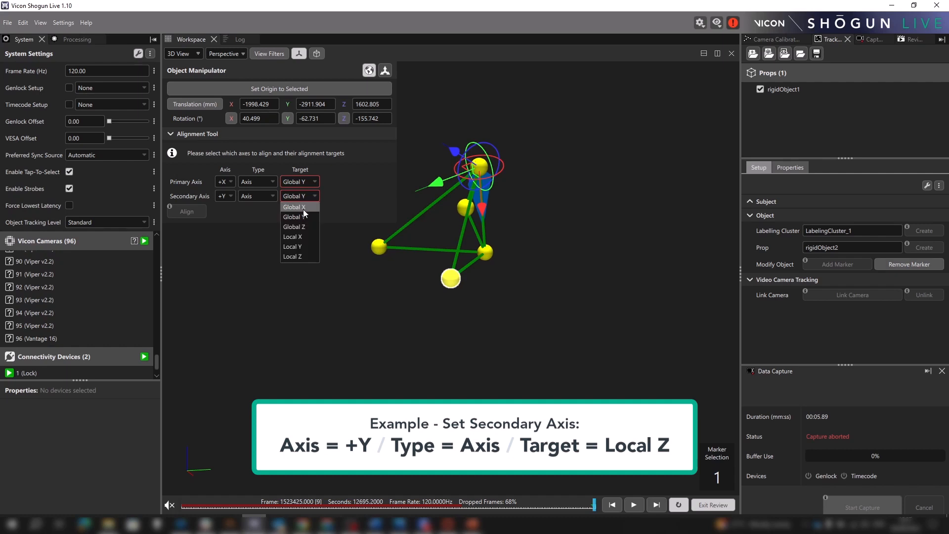
pyautogui.click(292, 256)
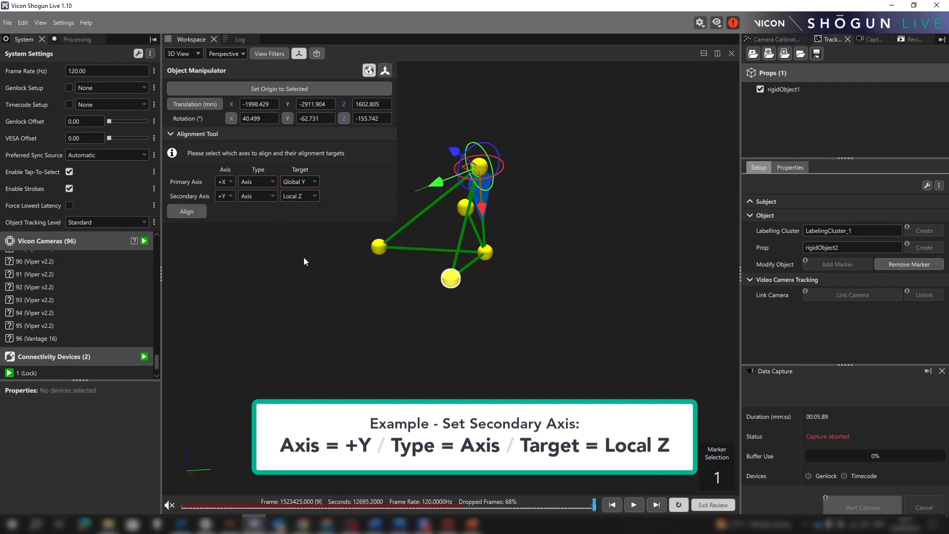
pyautogui.click(186, 211)
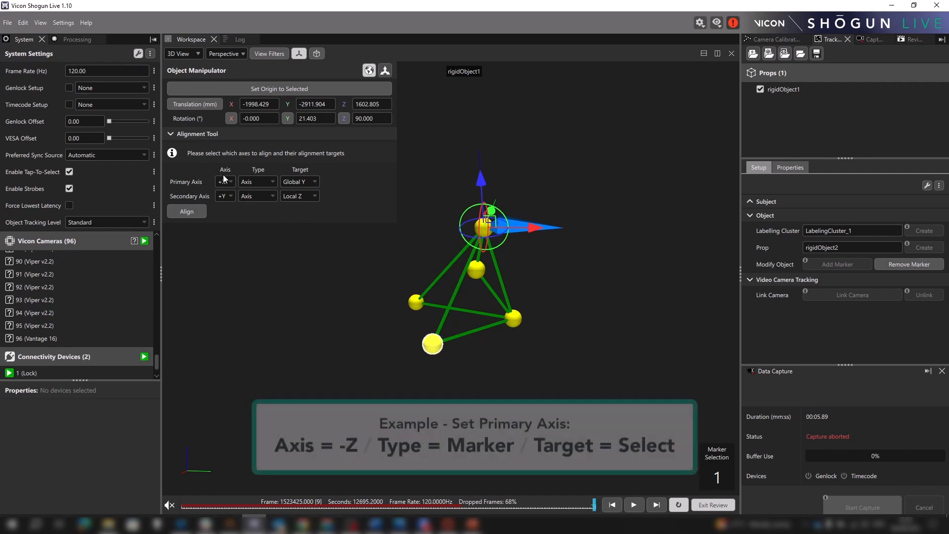
# Align the prop's -Z axis to point at marker M_4 using Marker type.
pyautogui.click(224, 182)
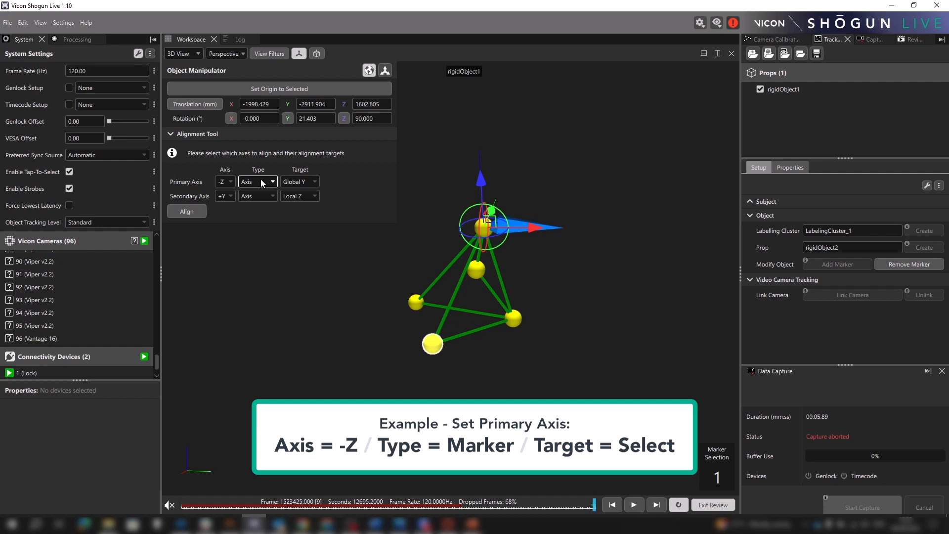
pyautogui.click(257, 183)
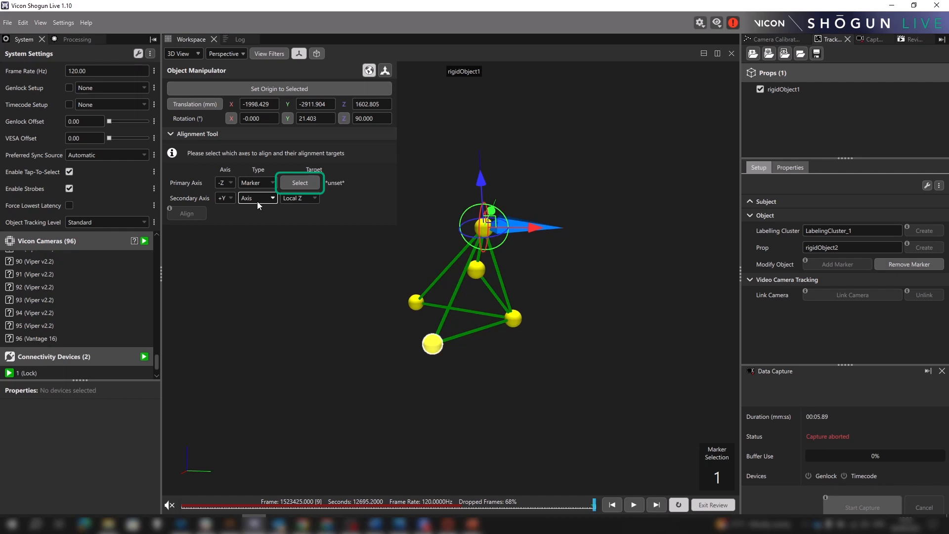
pyautogui.click(300, 182)
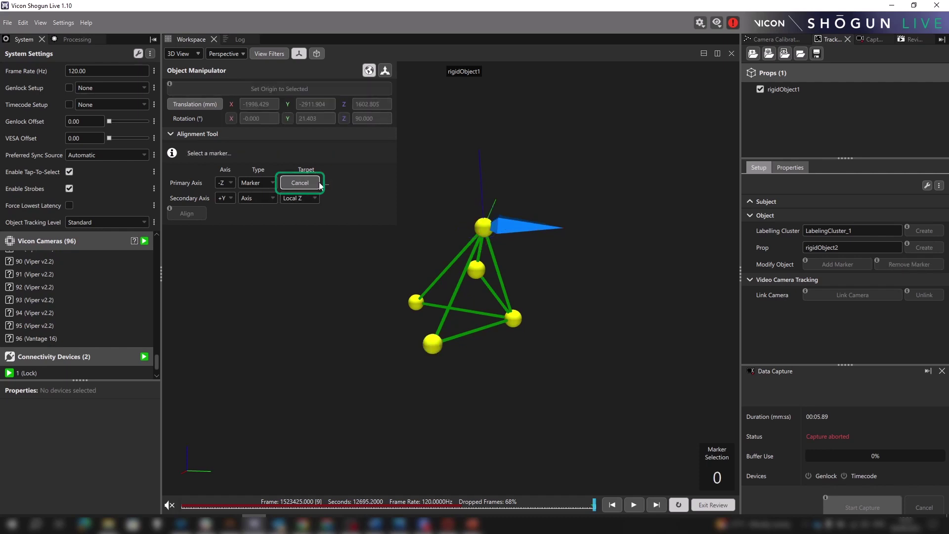
pyautogui.moveTo(432, 344)
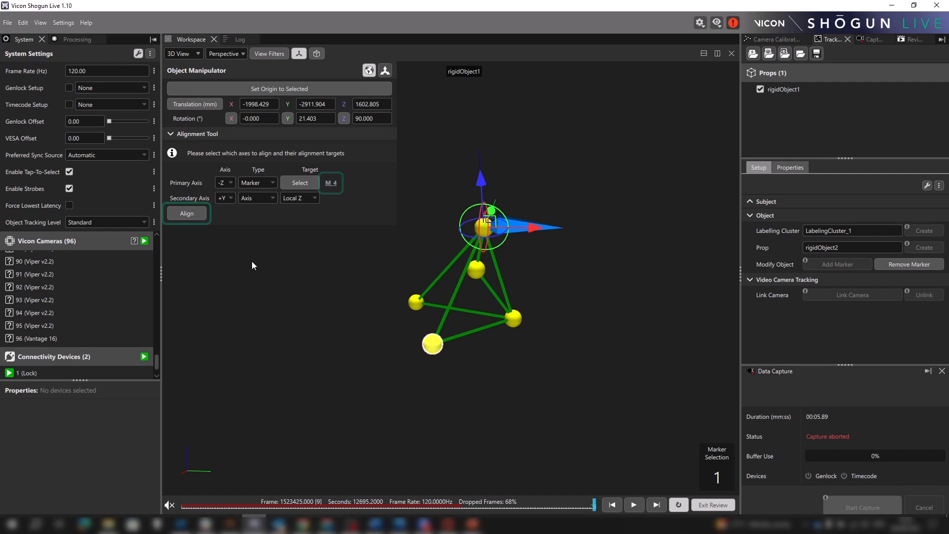
pyautogui.click(186, 213)
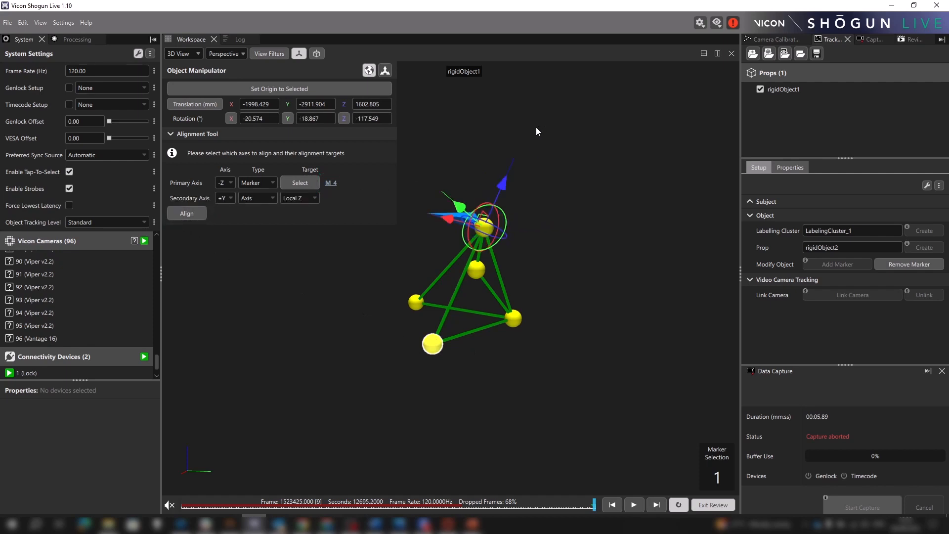
pyautogui.moveTo(460, 288)
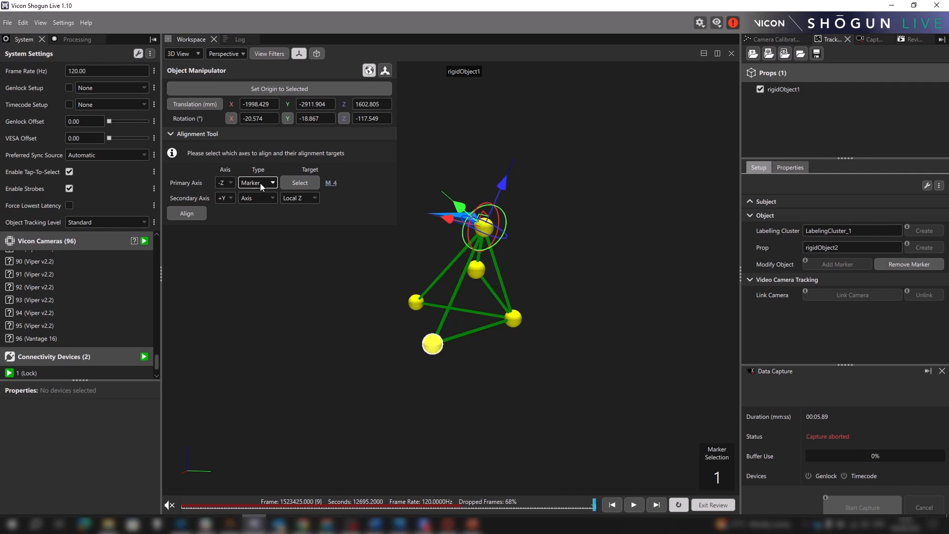
# Switch the -Z target type to Center and pick three markers as its target.
pyautogui.click(257, 183)
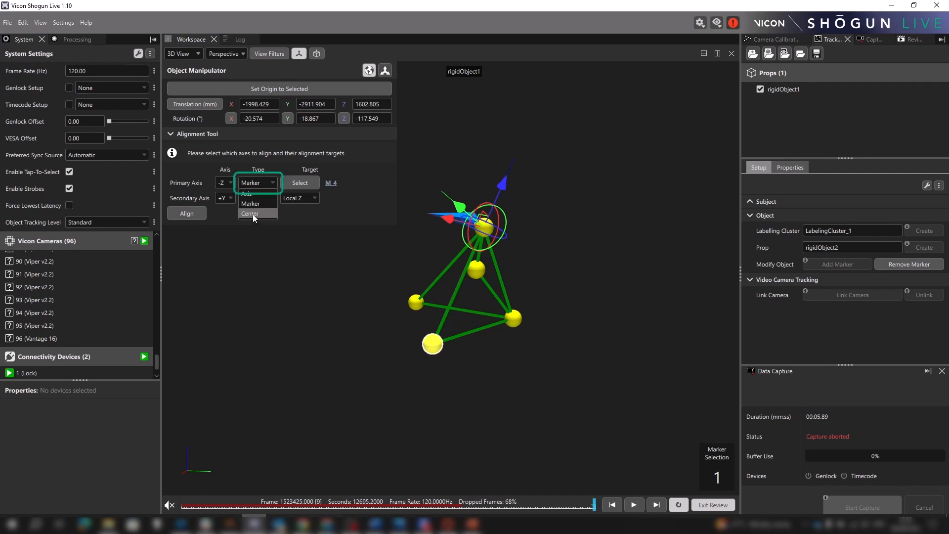
pyautogui.click(249, 213)
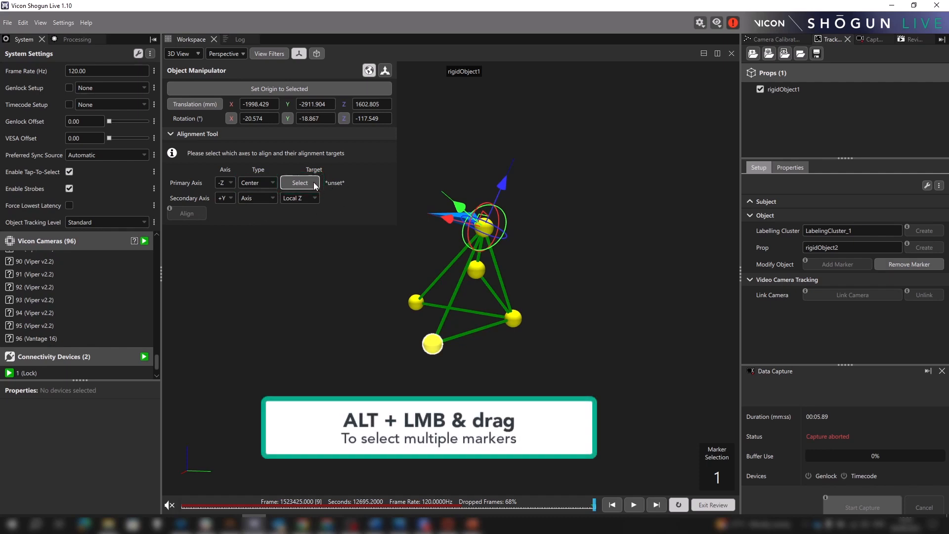
pyautogui.click(299, 183)
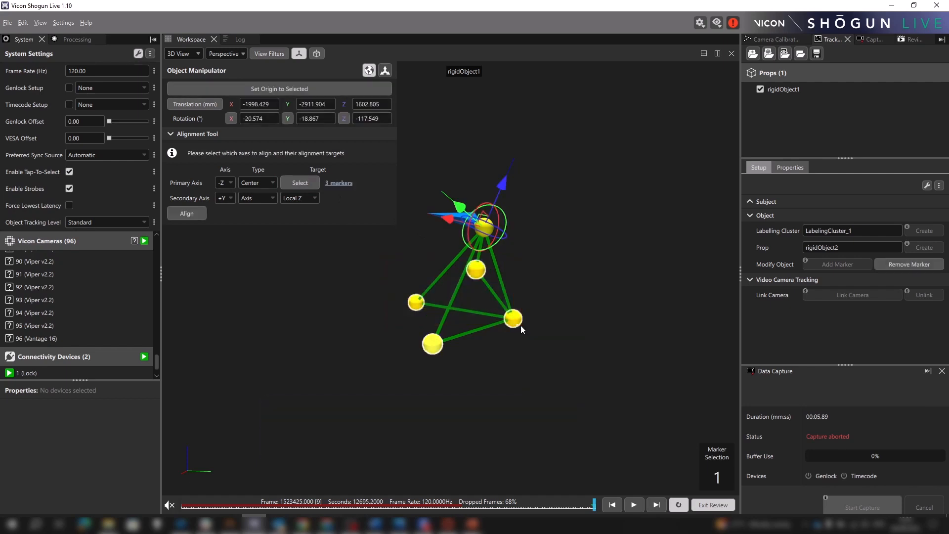
pyautogui.moveTo(520, 329)
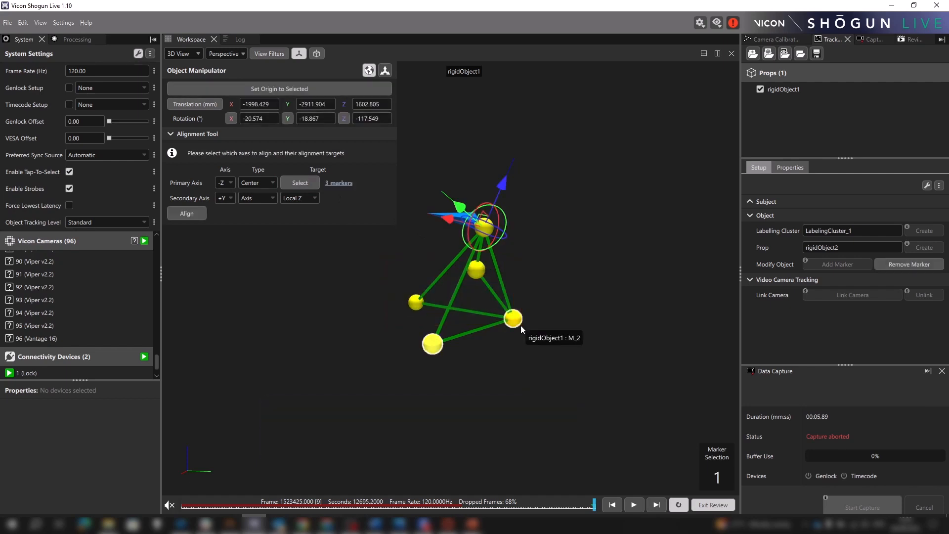
pyautogui.moveTo(454, 405)
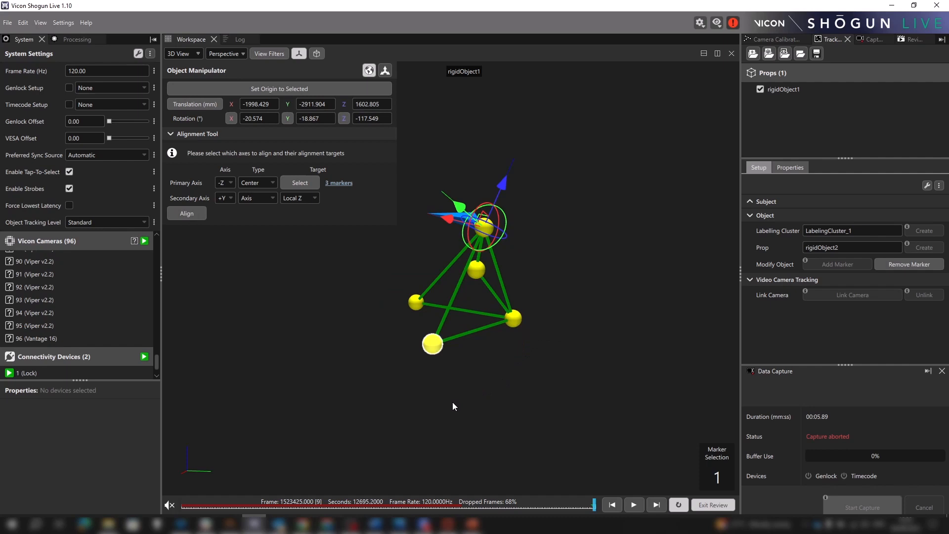
pyautogui.click(338, 183)
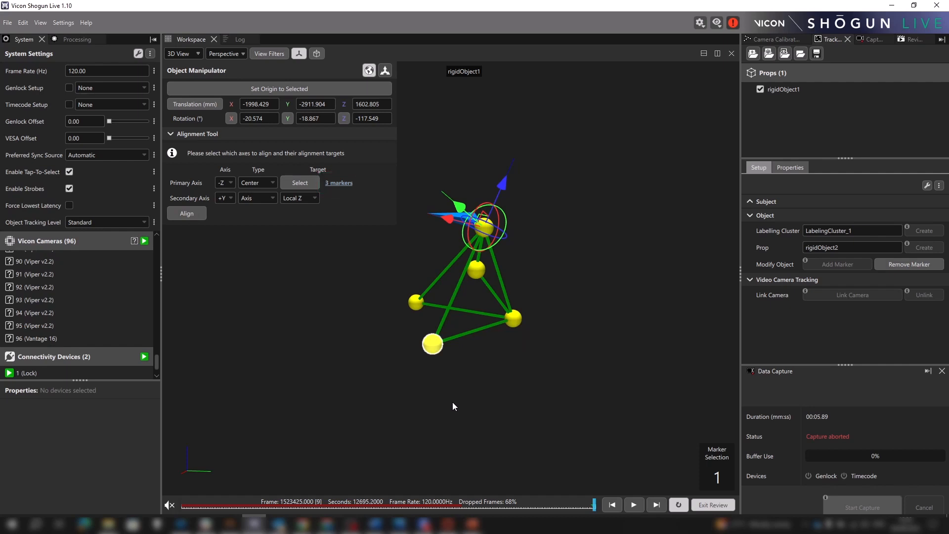
pyautogui.moveTo(271, 311)
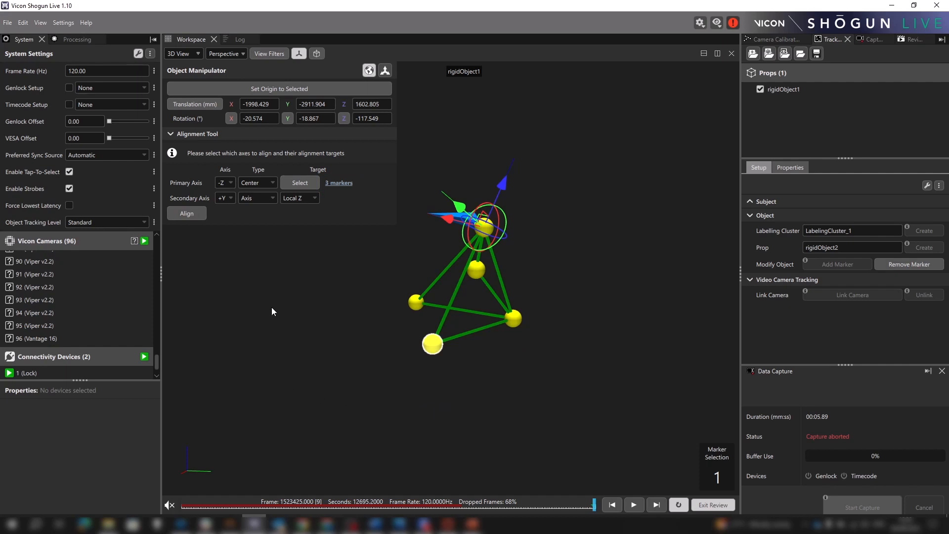
pyautogui.moveTo(341, 200)
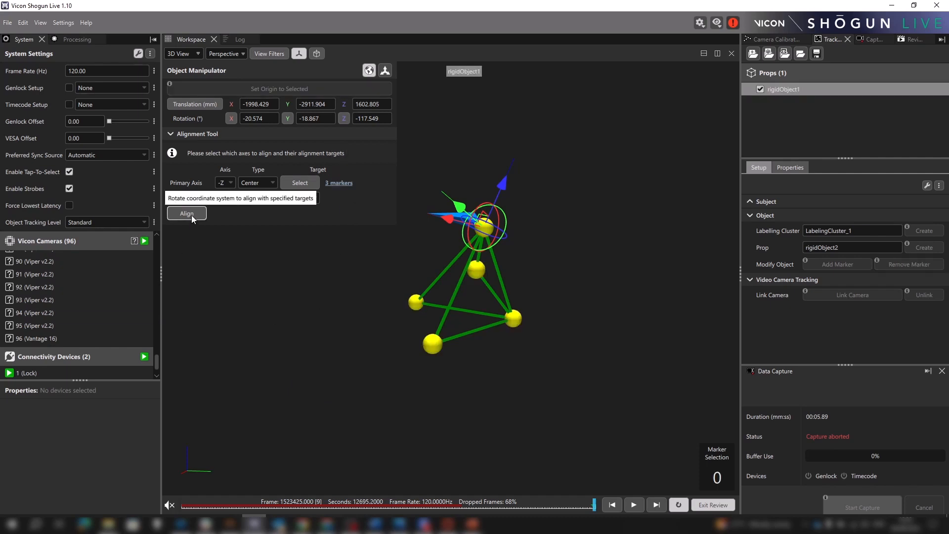
# Align rigidObject1 toward the three-marker center, rotating it to about 98.5, -43.3, -89.0.
pyautogui.click(186, 213)
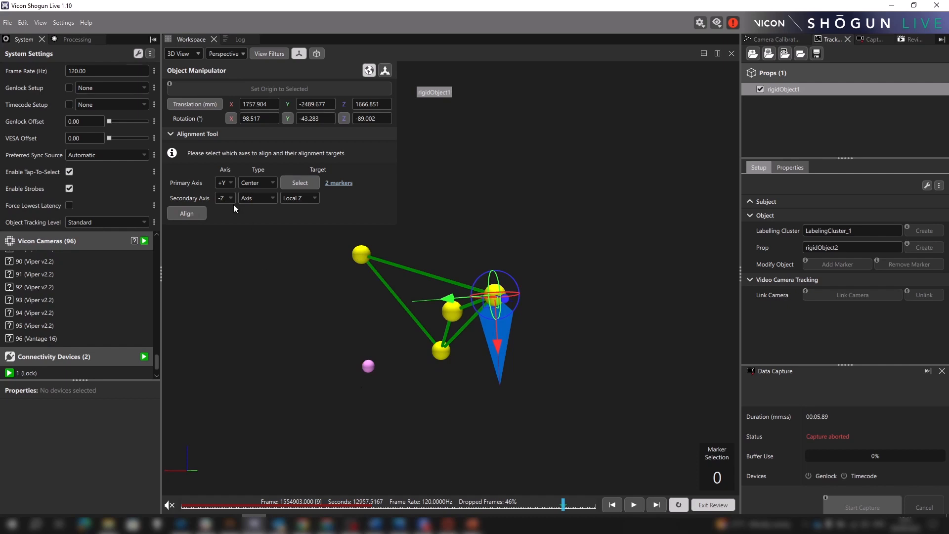
# Align +Y to the two-marker center and set the secondary axis to +X.
pyautogui.click(224, 197)
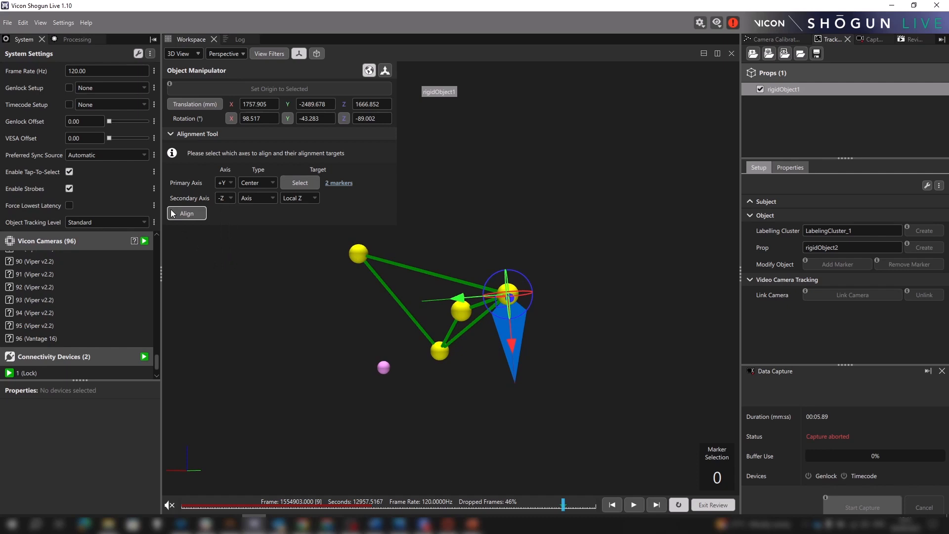
pyautogui.click(186, 213)
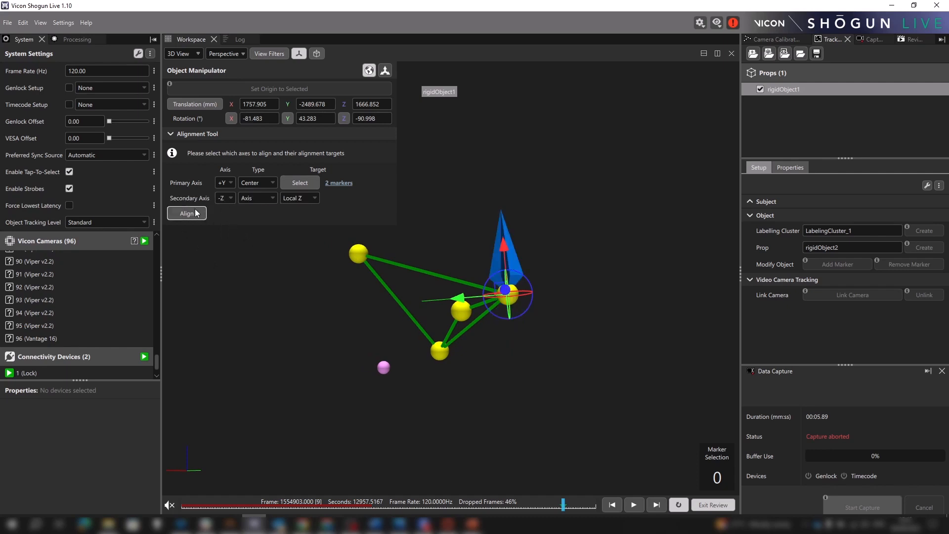
pyautogui.click(224, 198)
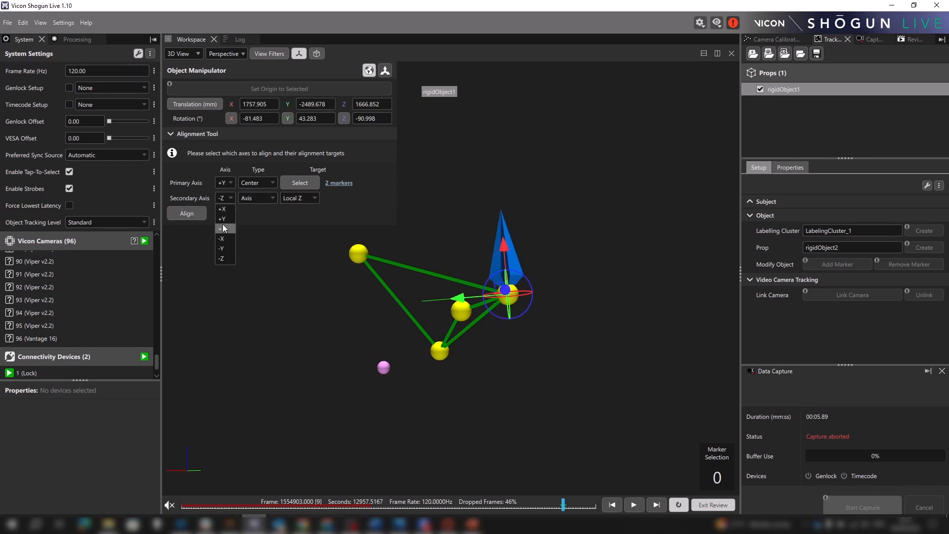
pyautogui.click(224, 209)
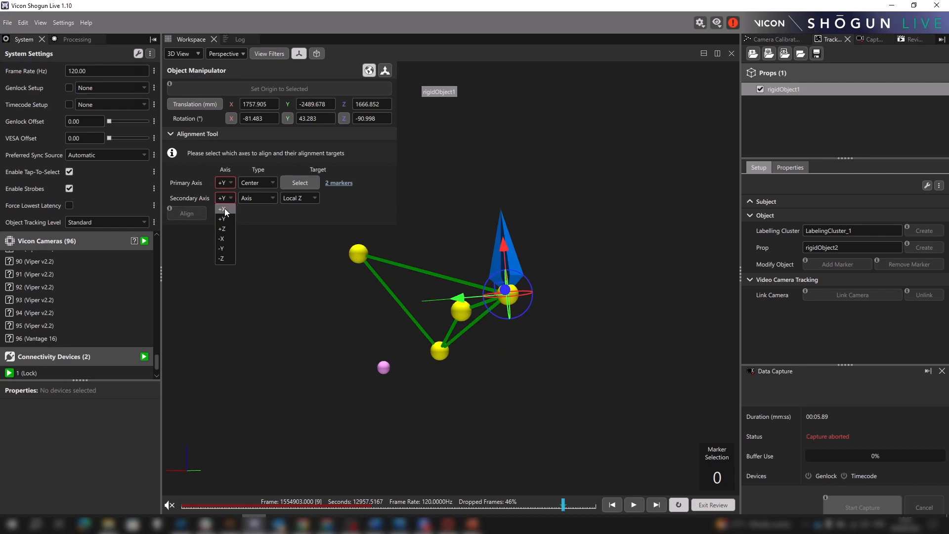
pyautogui.click(222, 208)
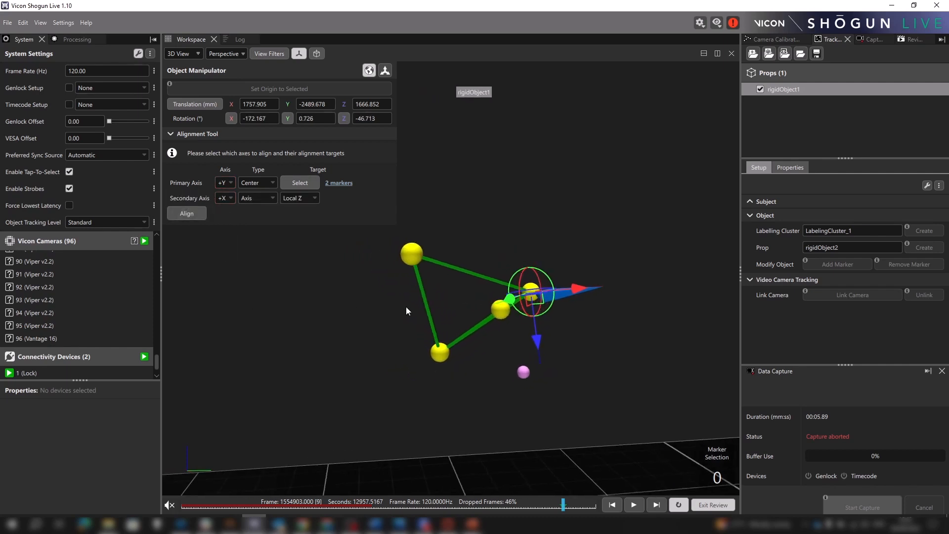